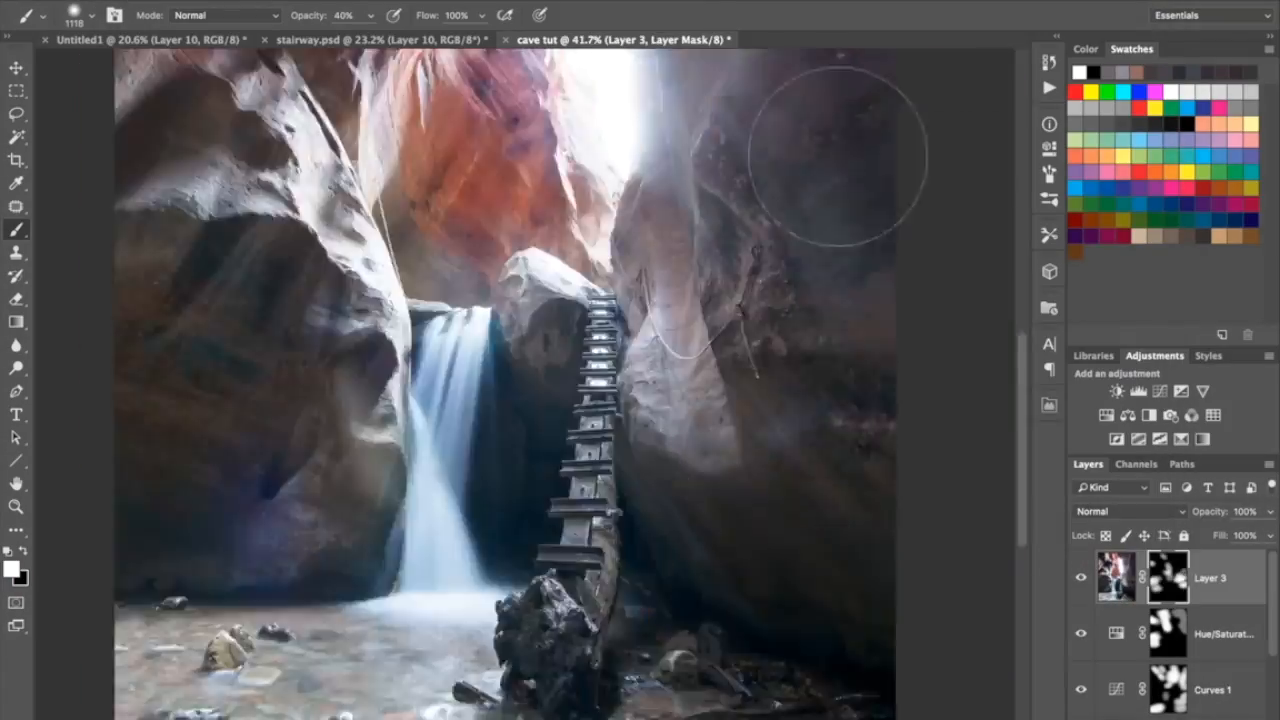
Paint white brush strokes over the left figure's body on Layer 4 of video.psd
left_click(1130, 511)
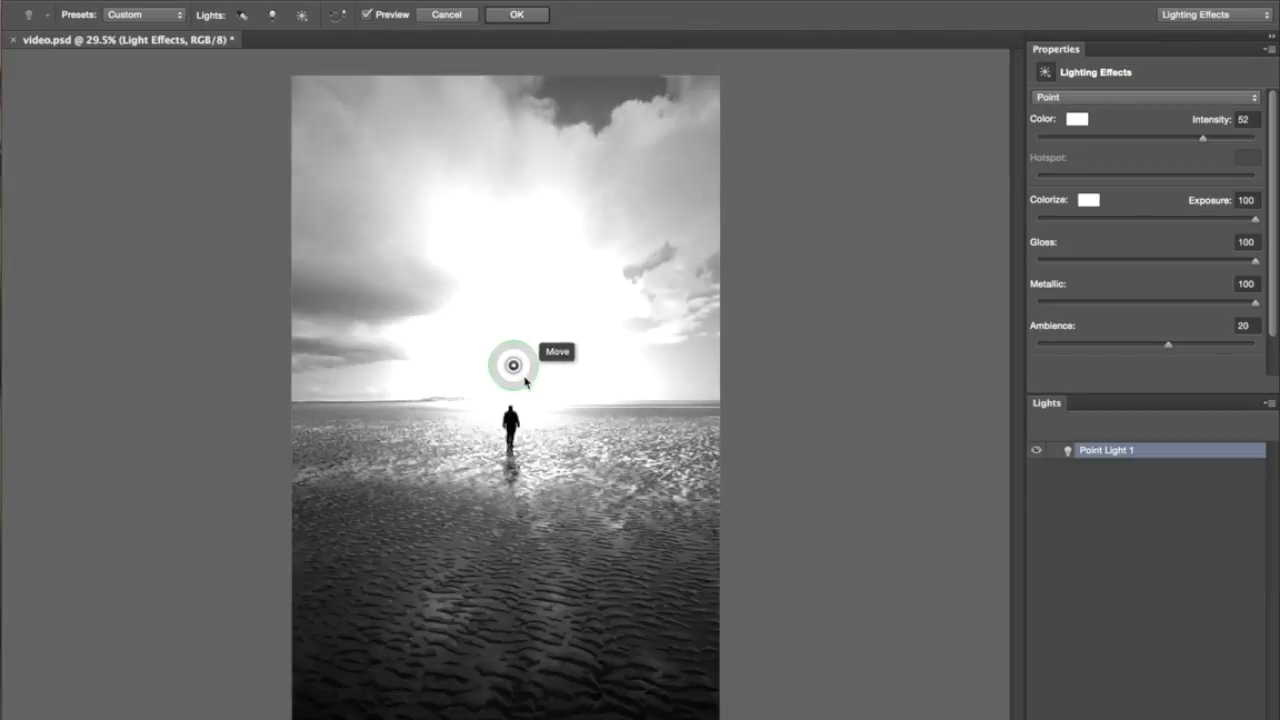
left_click(517, 14)
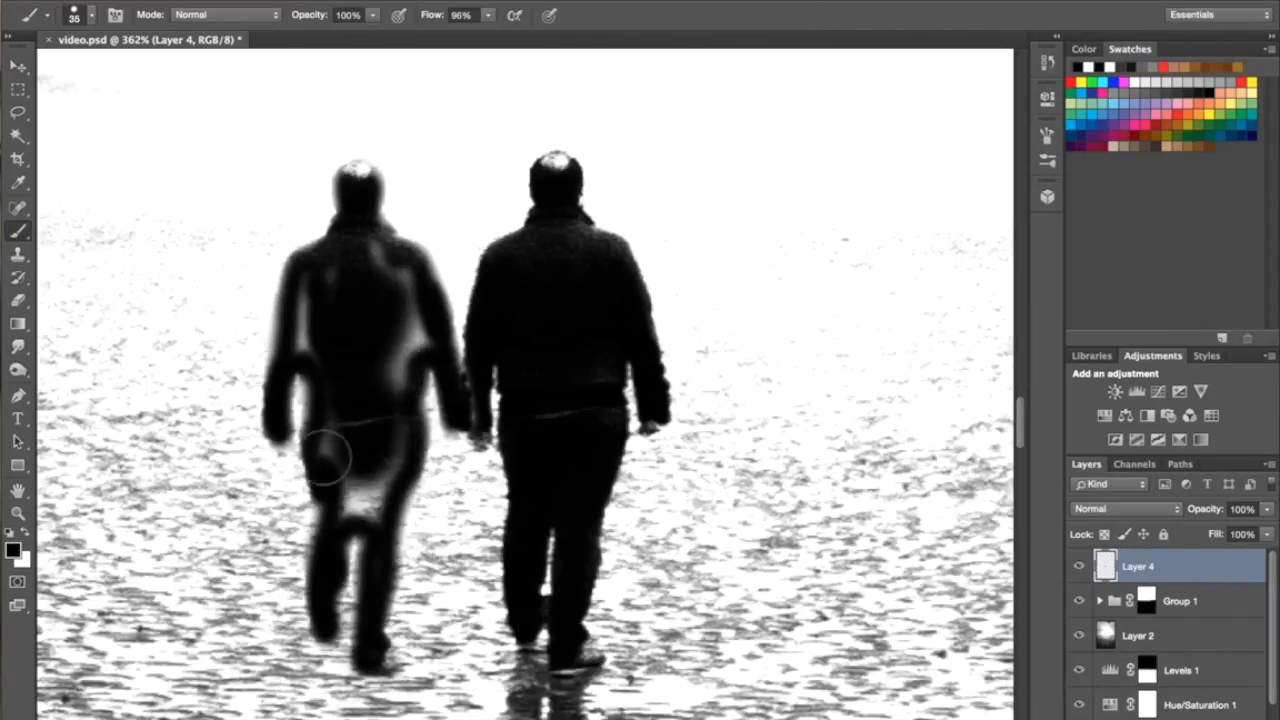